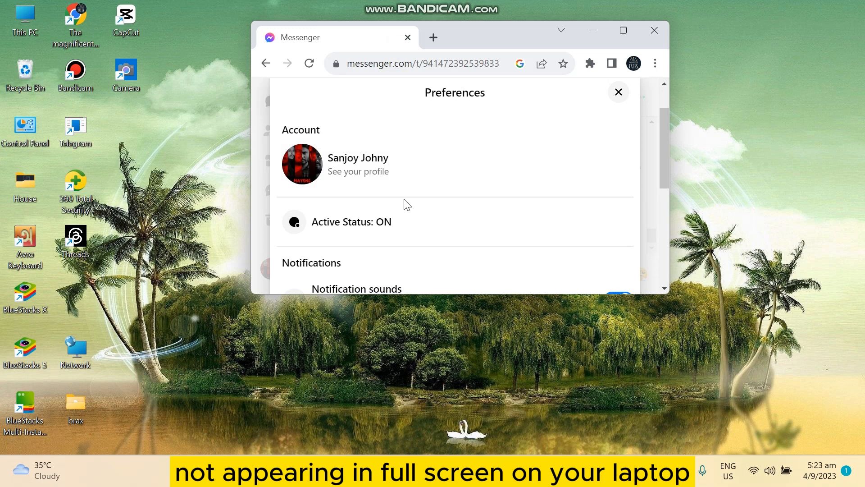
mouse_move(436, 161)
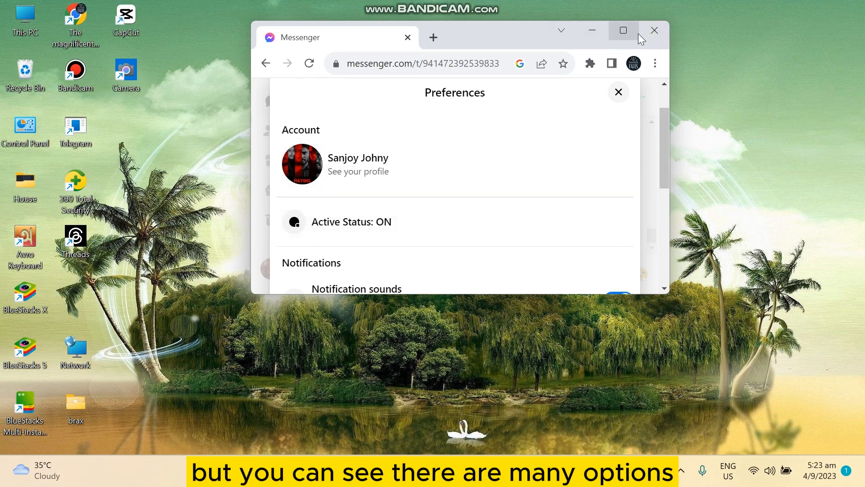
Maximize the Chrome window showing Messenger Preferences via the taskbar window menu
left_click(623, 31)
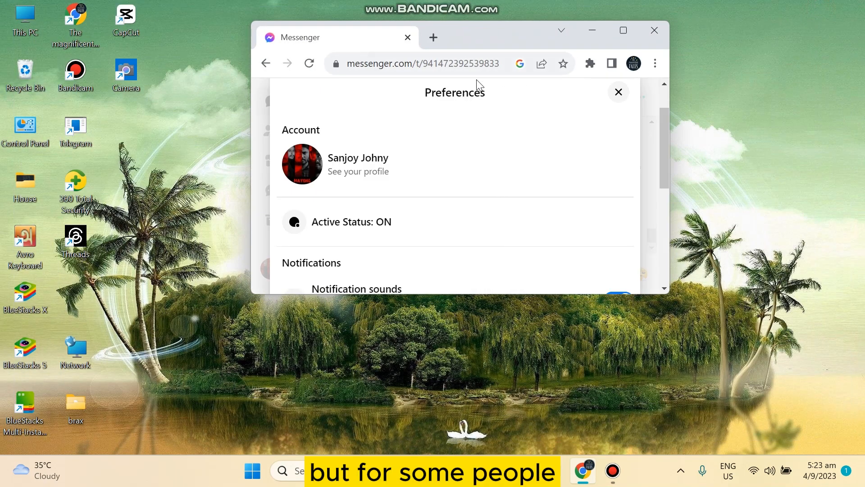
mouse_move(623, 31)
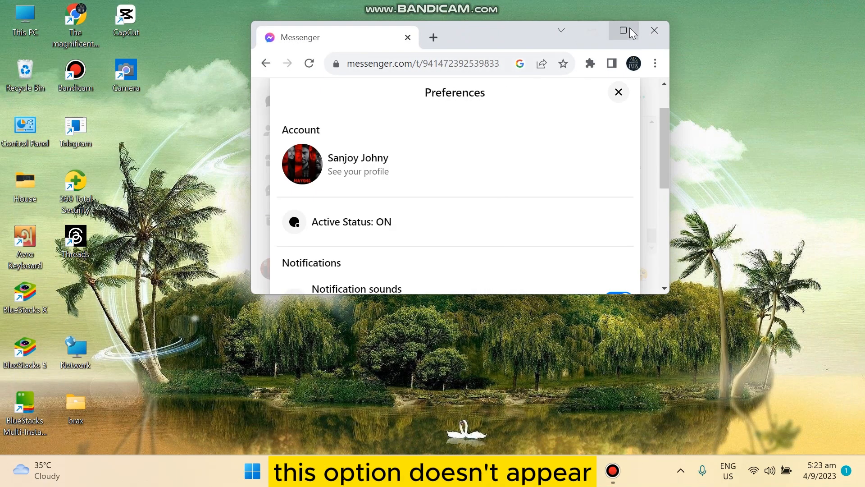
mouse_move(623, 31)
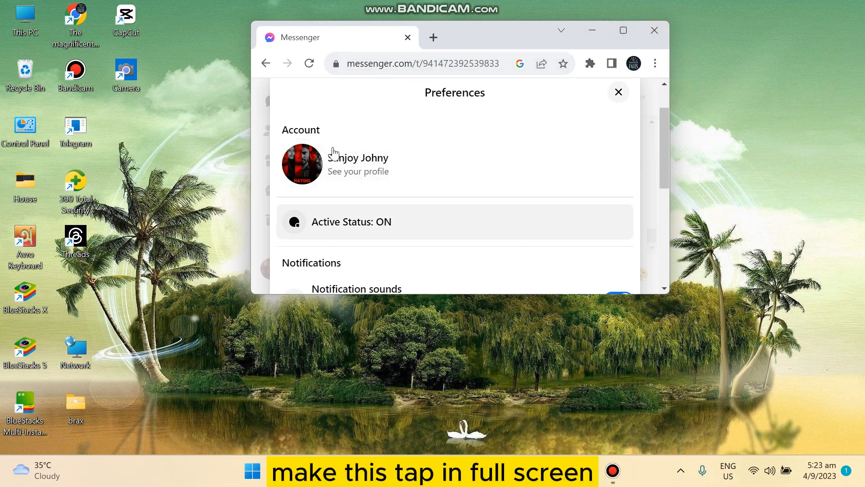
mouse_move(281, 120)
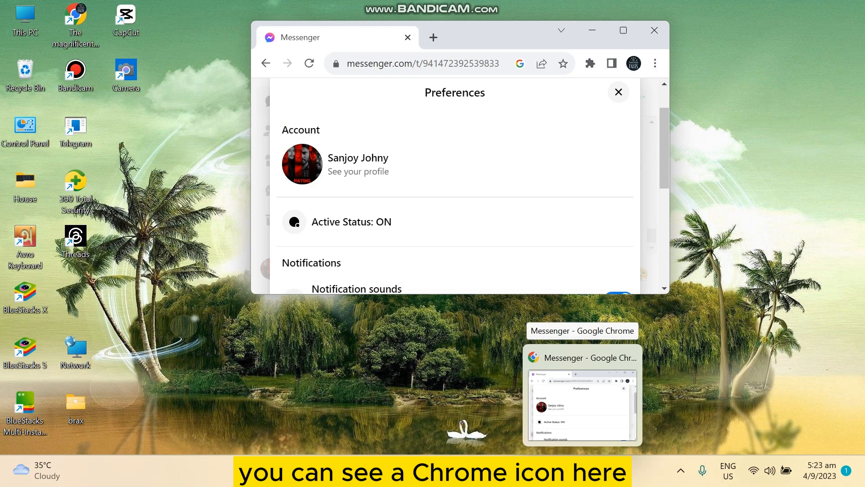
mouse_move(655, 348)
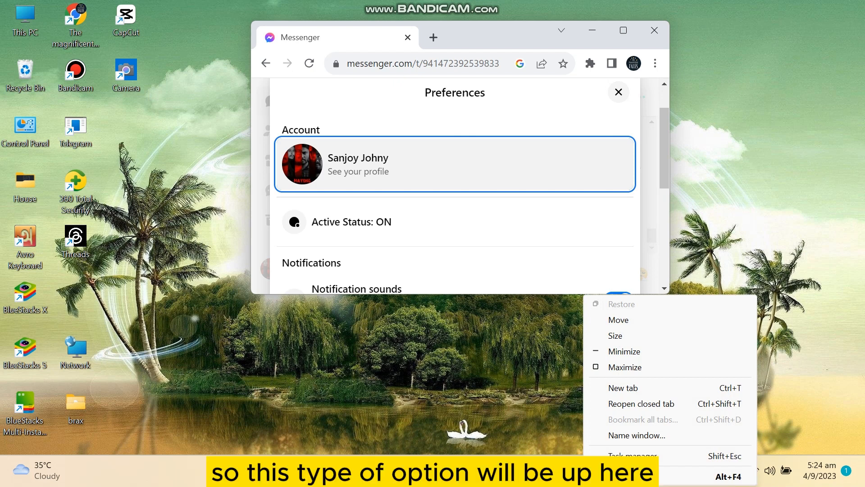
mouse_move(678, 351)
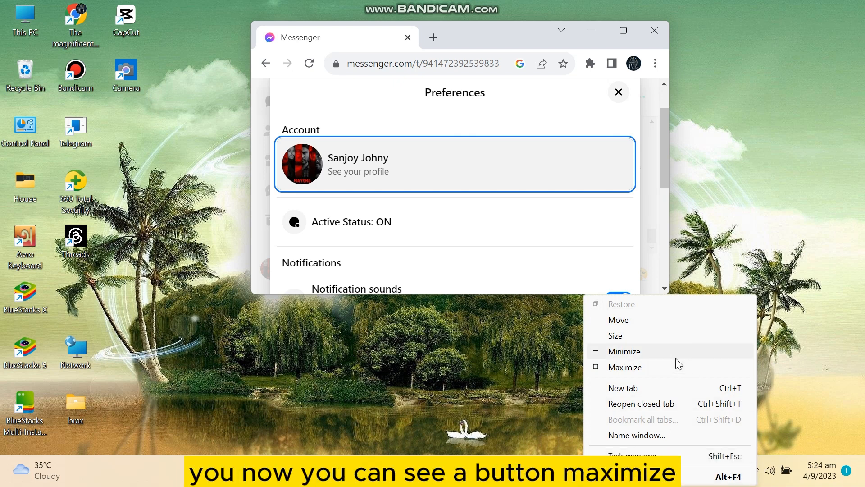
mouse_move(626, 367)
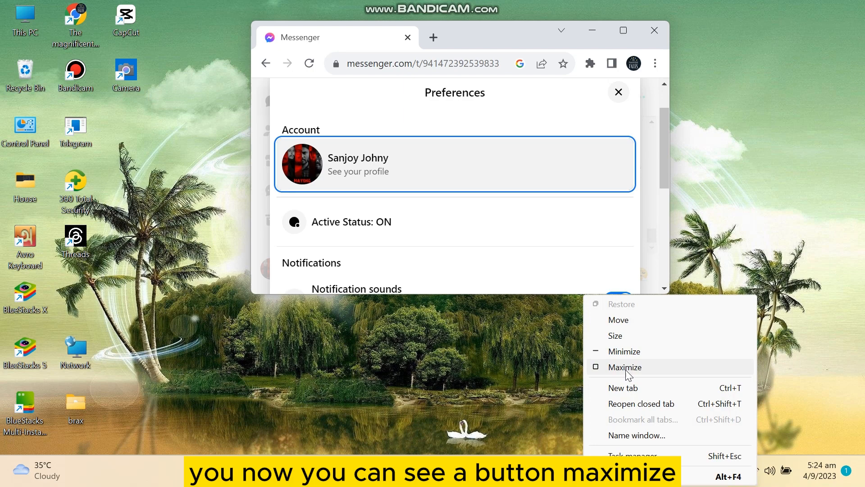
left_click(625, 367)
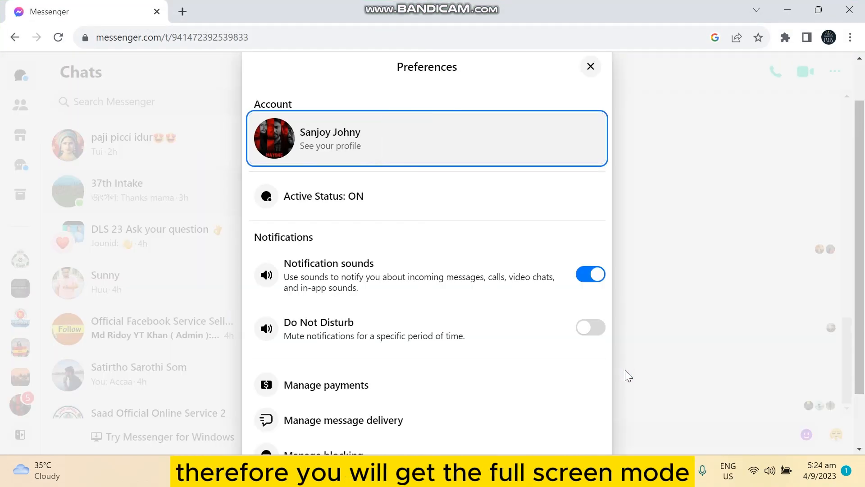